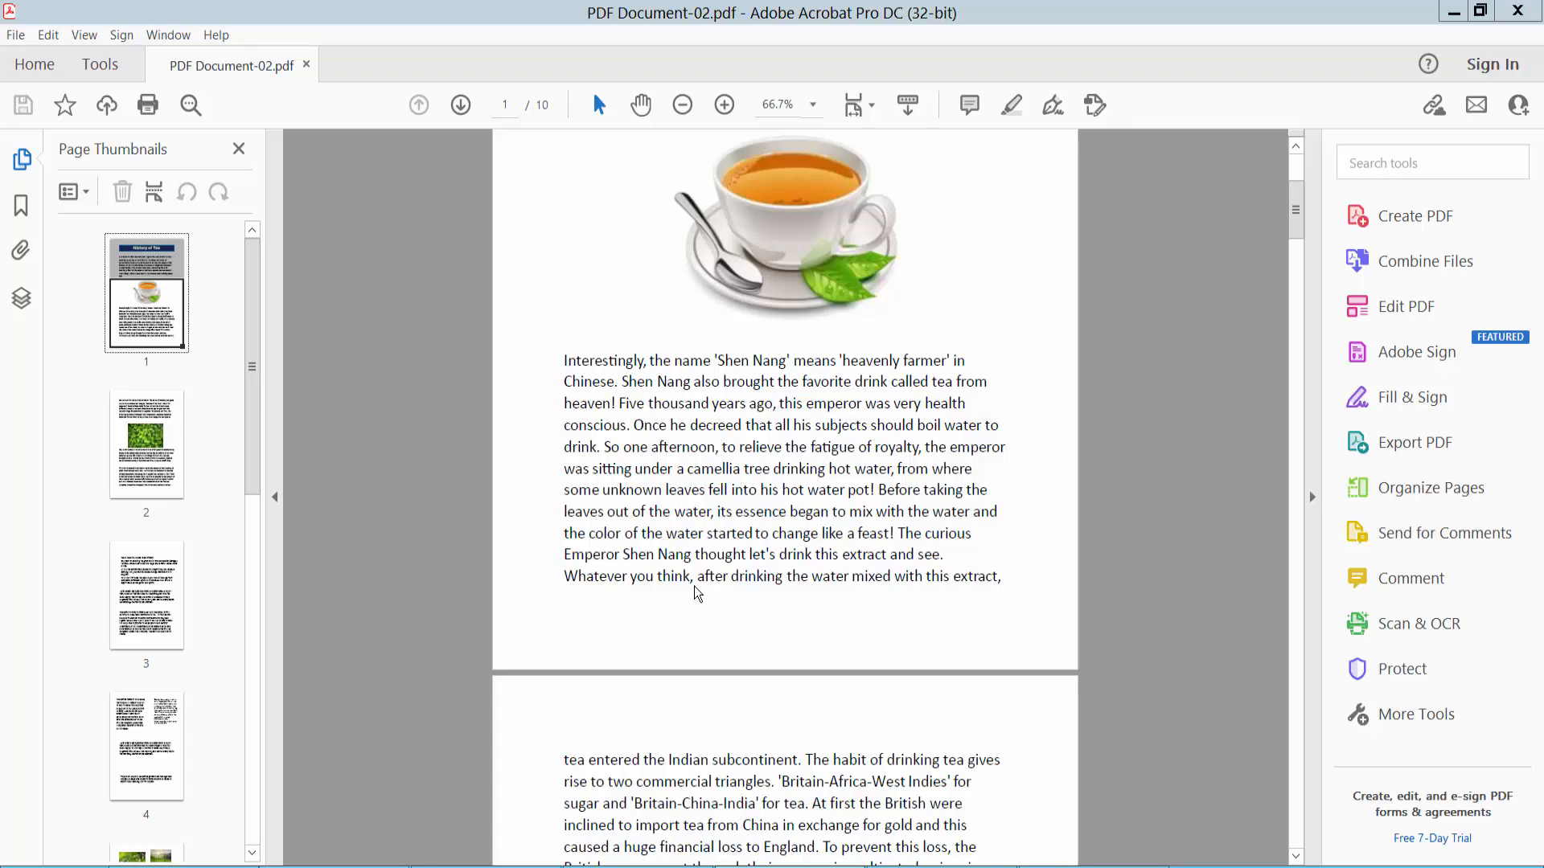
{"action": "mouse_move", "coordinate": [768, 58]}
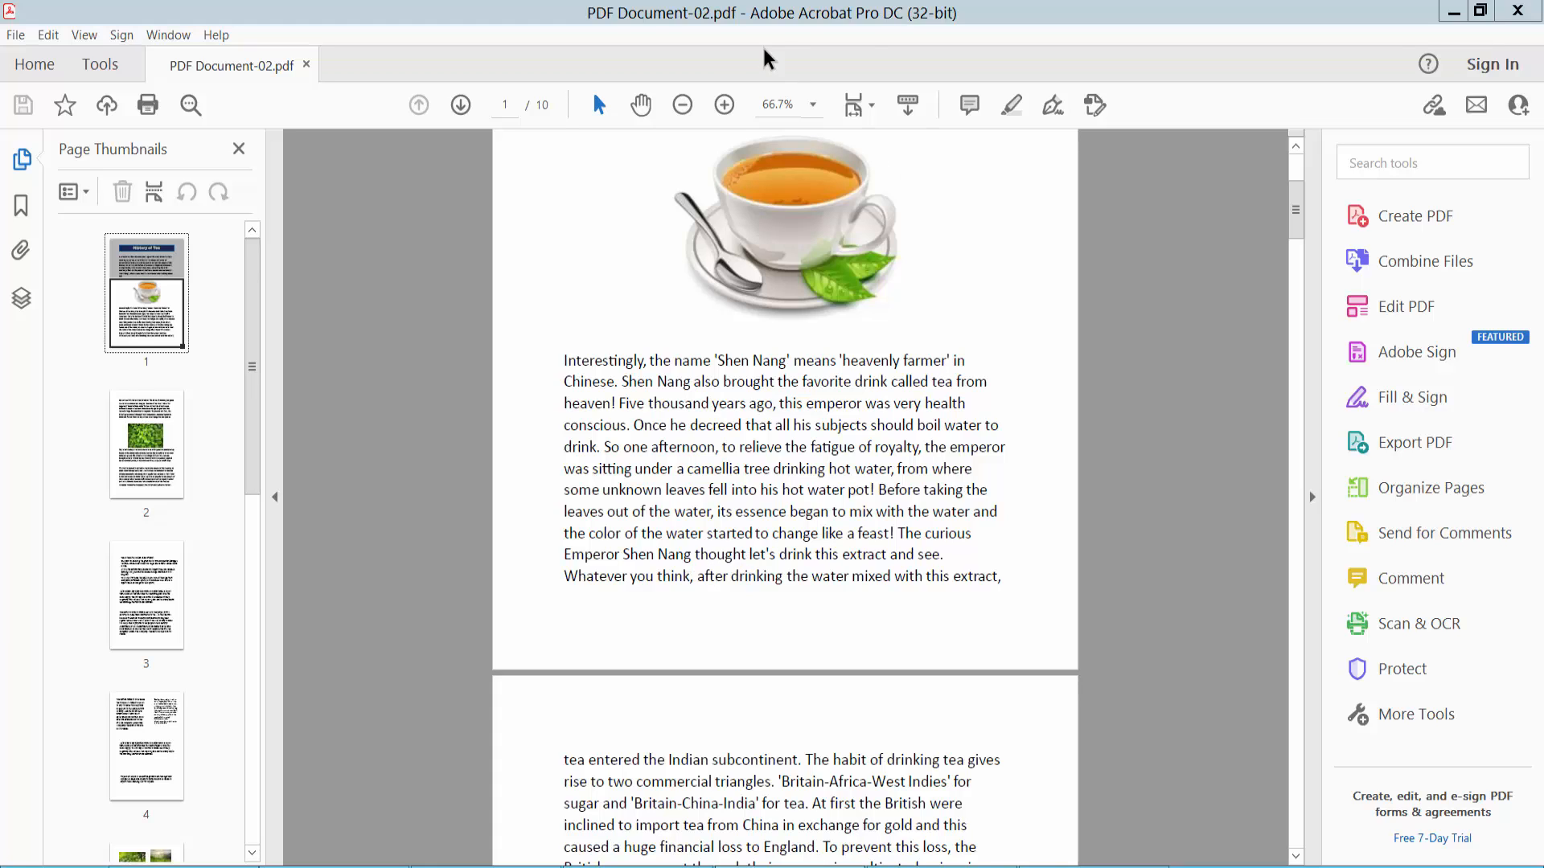
Step: Start adding a page background from Edit PDF's More options
{"action": "scroll", "scroll_direction": "down", "scroll_amount": 3}
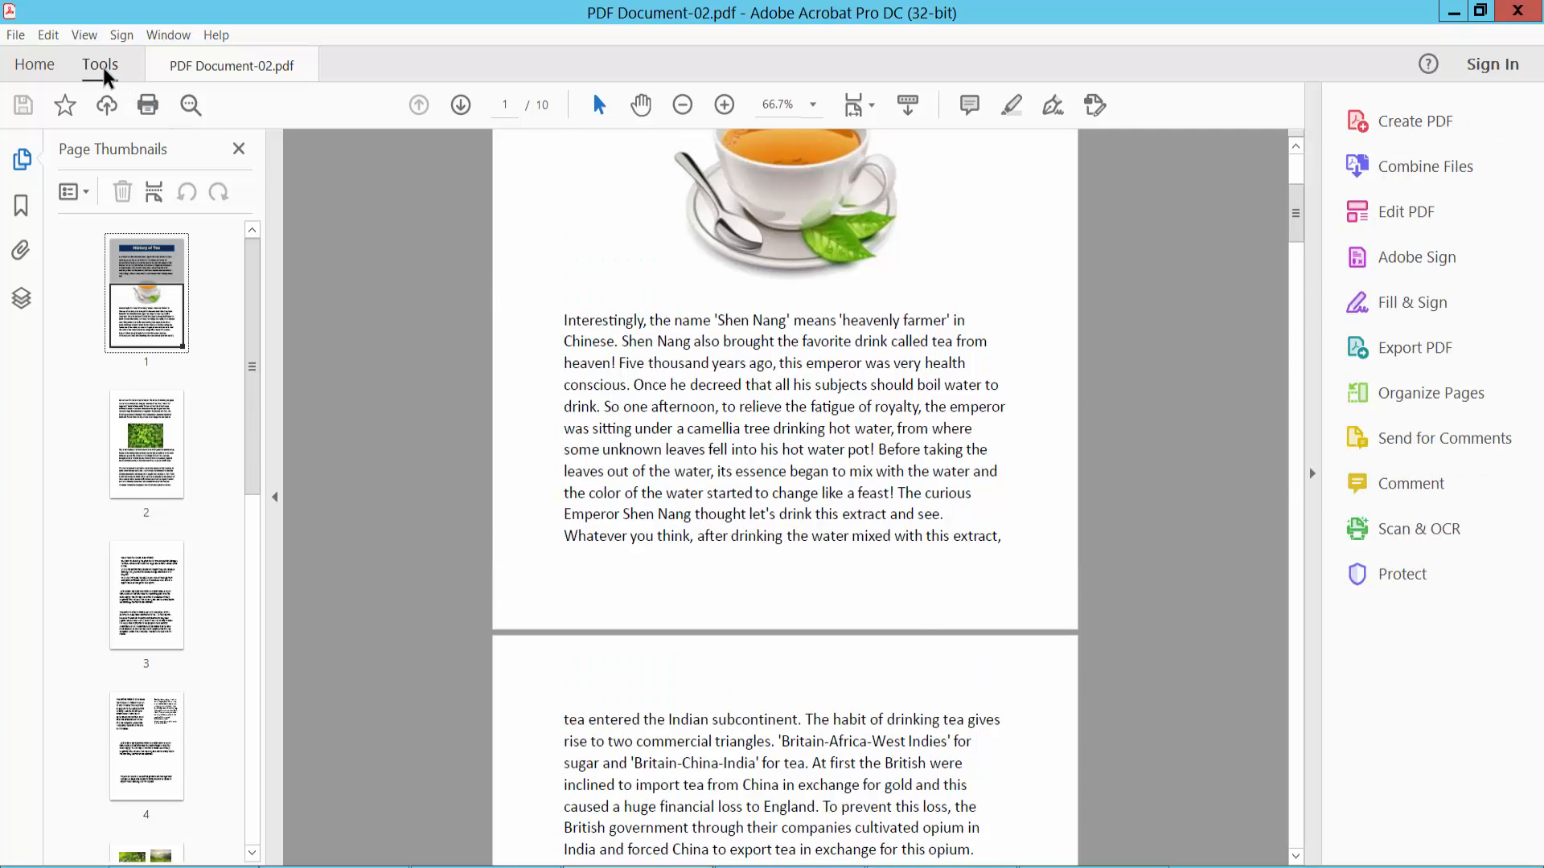
{"action": "left_click", "coordinate": [100, 65]}
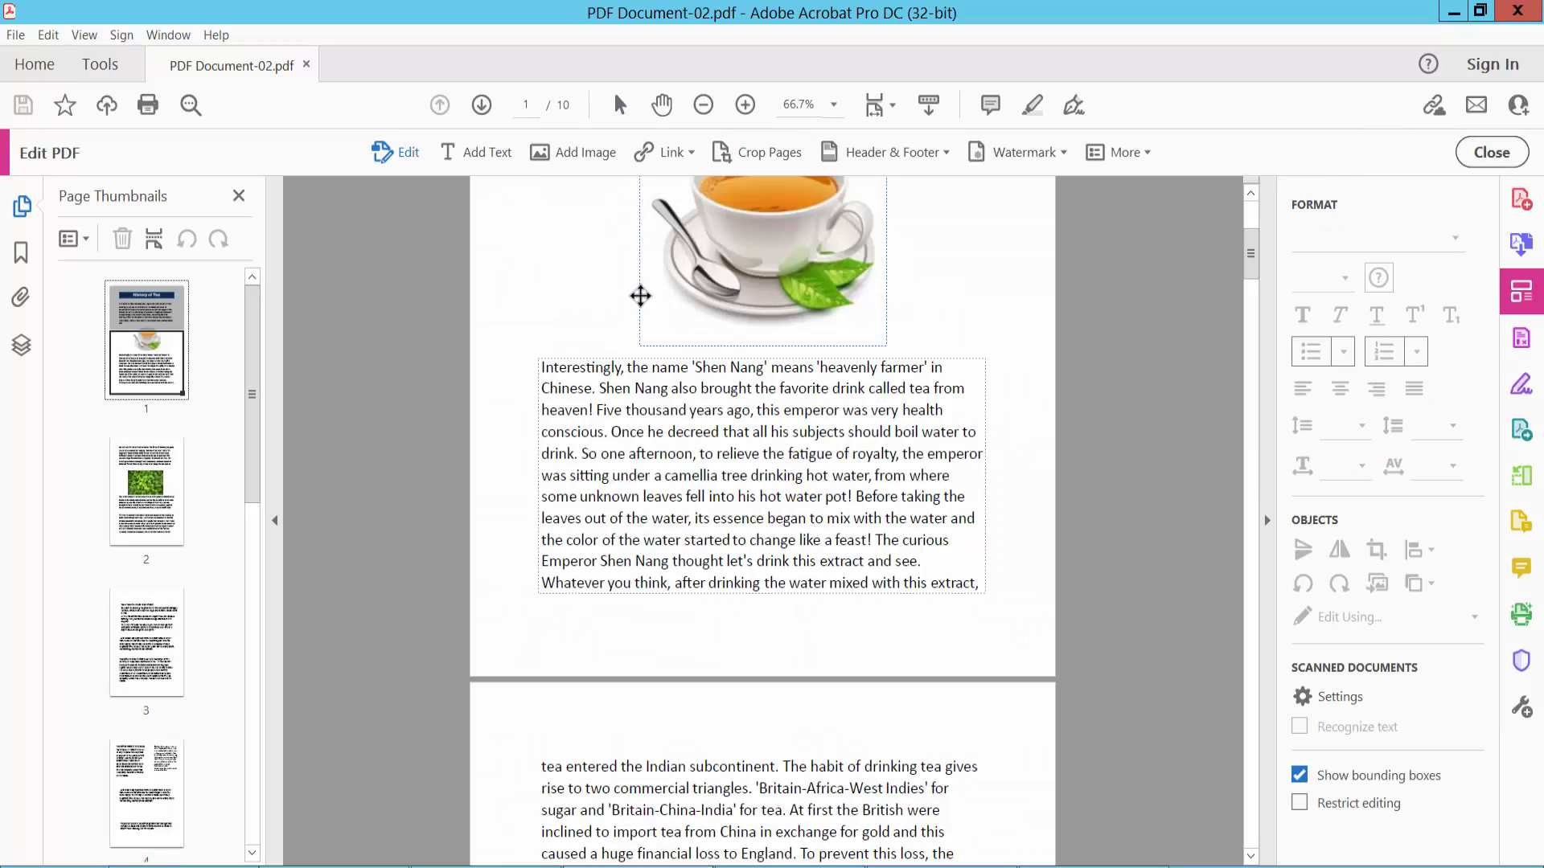
{"action": "left_click", "coordinate": [1123, 152]}
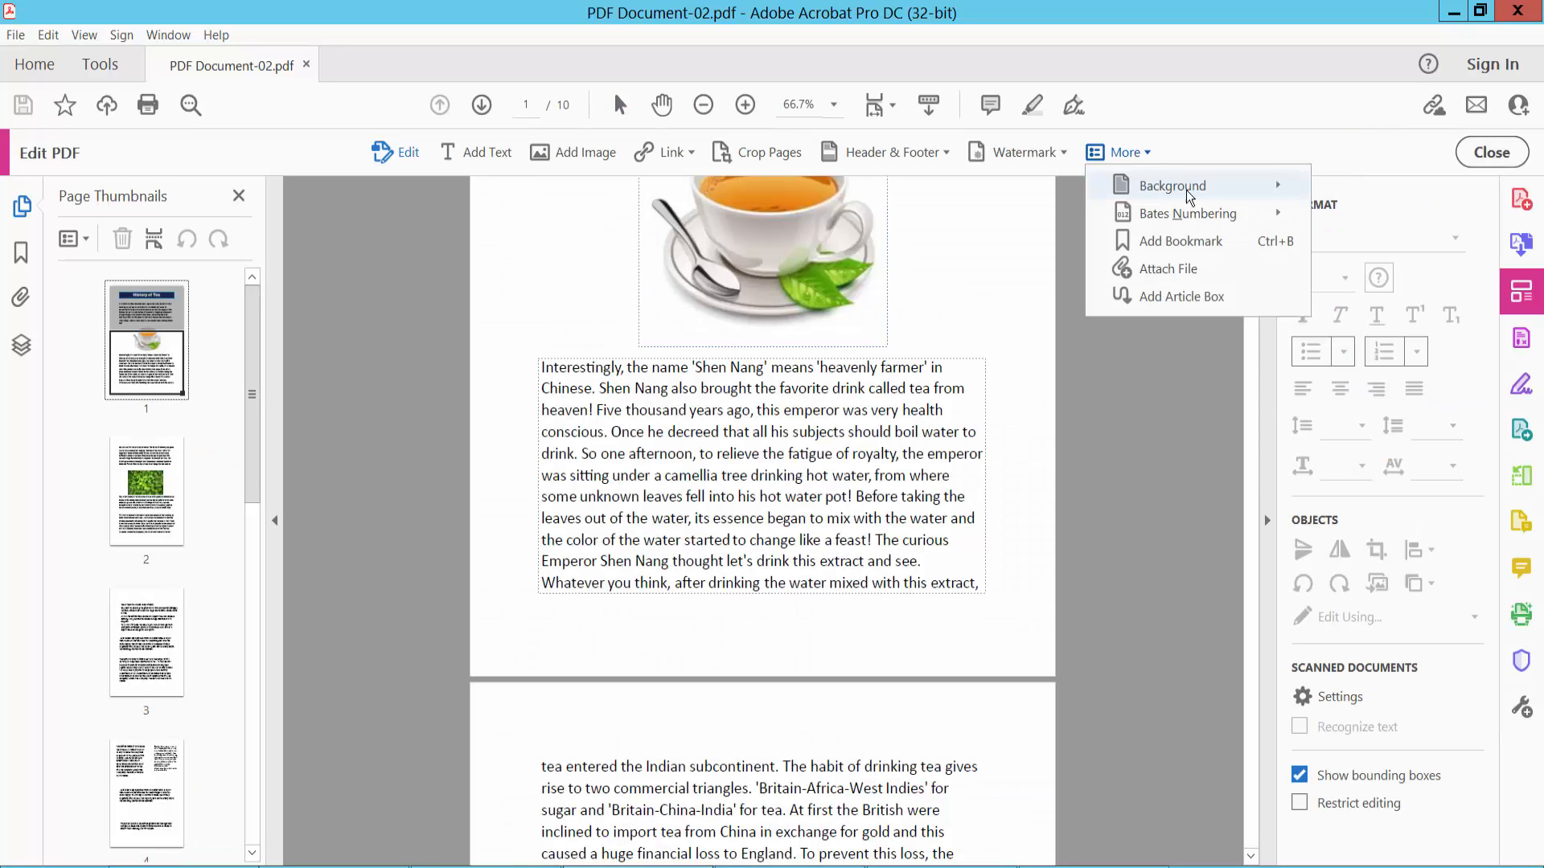
{"action": "mouse_move", "coordinate": [1171, 185]}
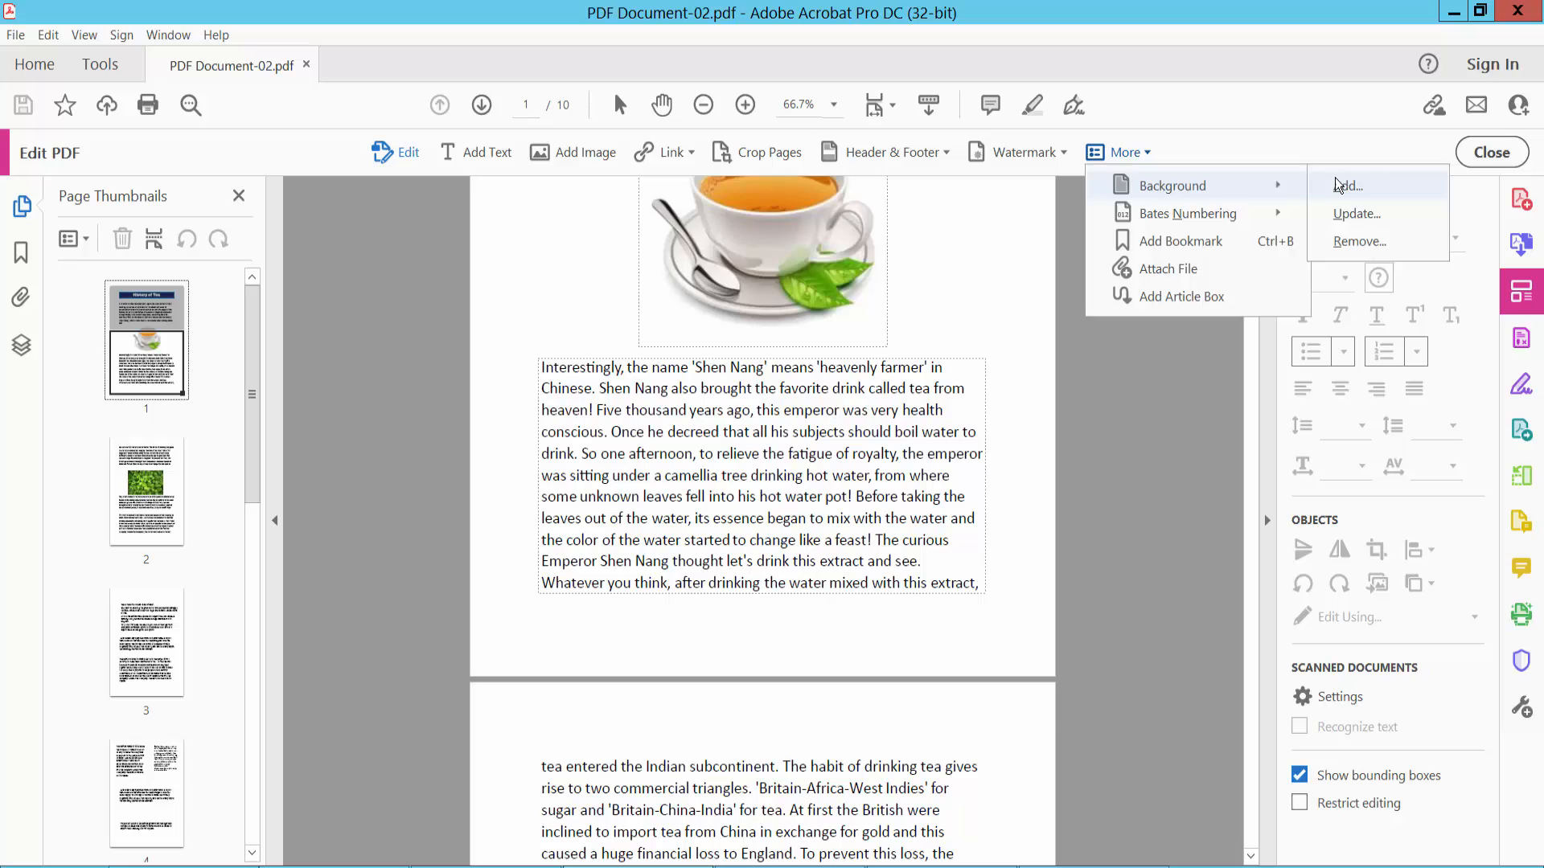
{"action": "left_click", "coordinate": [1347, 184]}
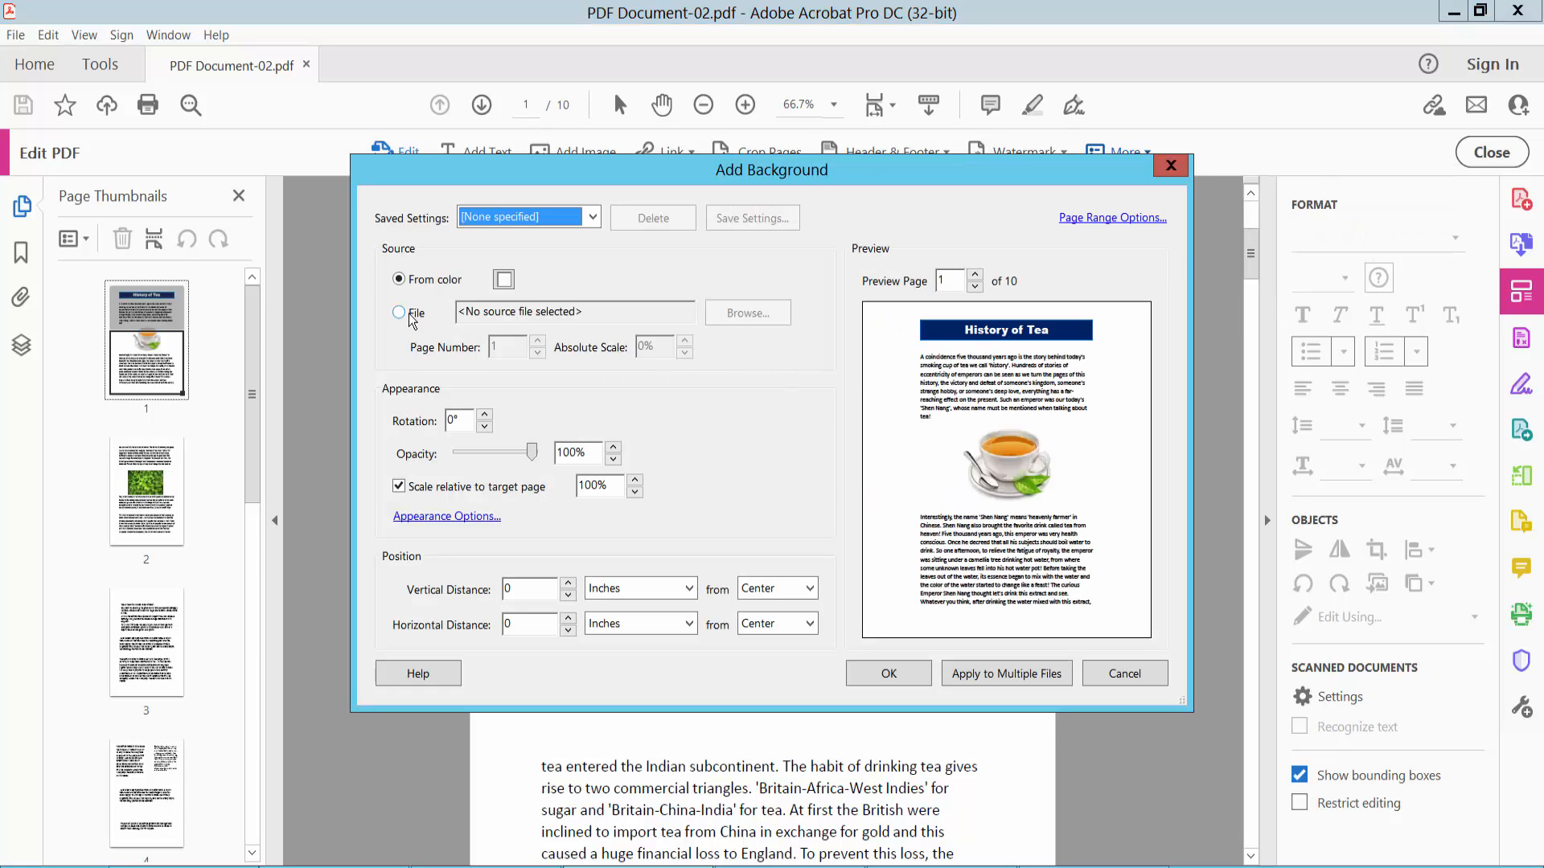
Step: Choose the image file Screenshot_5 as the background source
{"action": "left_click", "coordinate": [399, 312]}
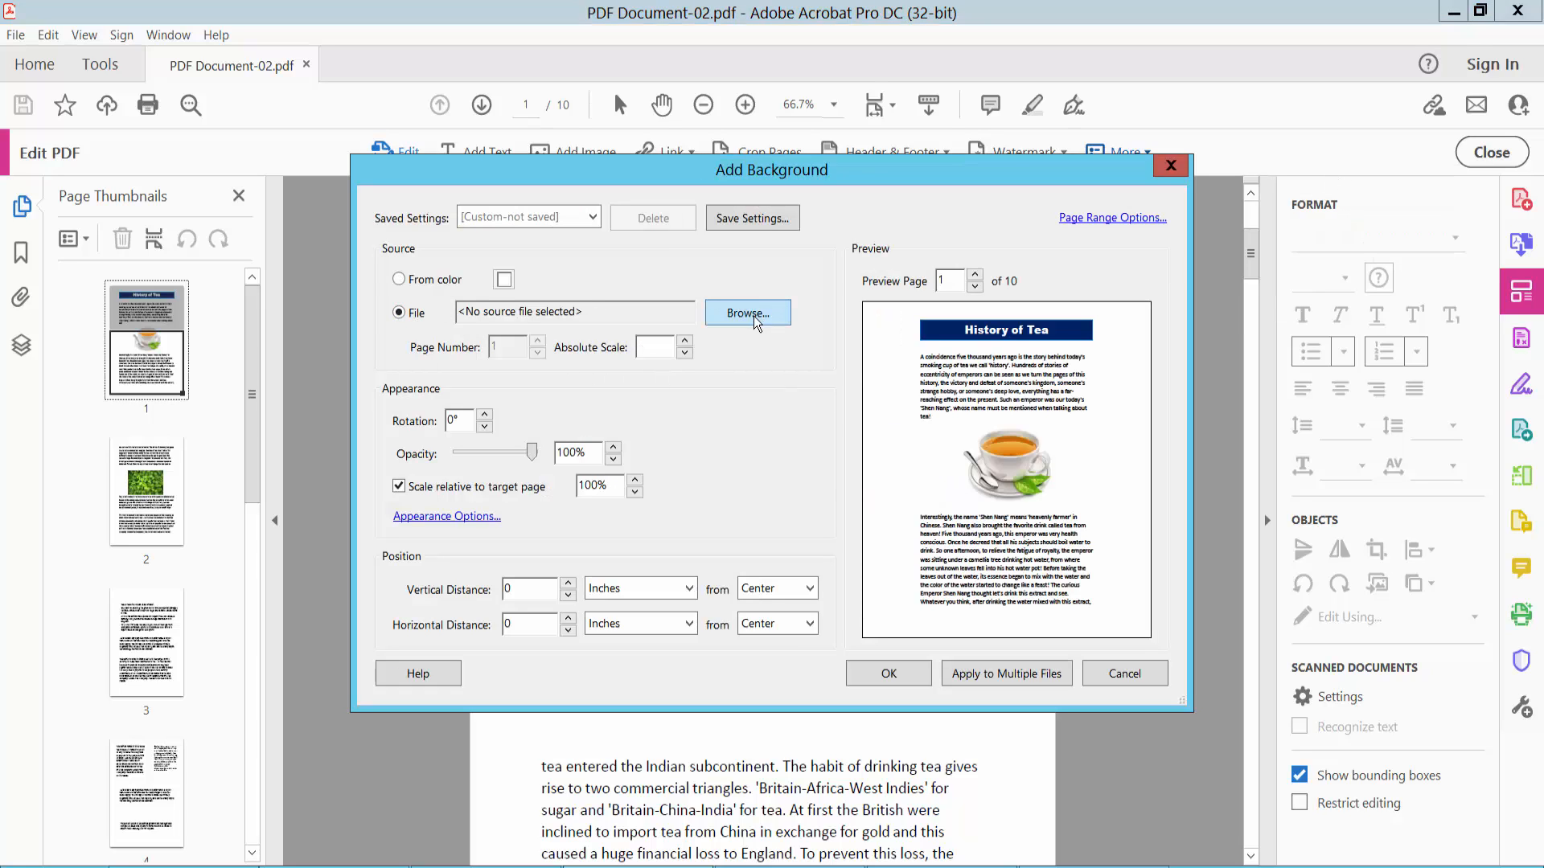
{"action": "left_click", "coordinate": [747, 312]}
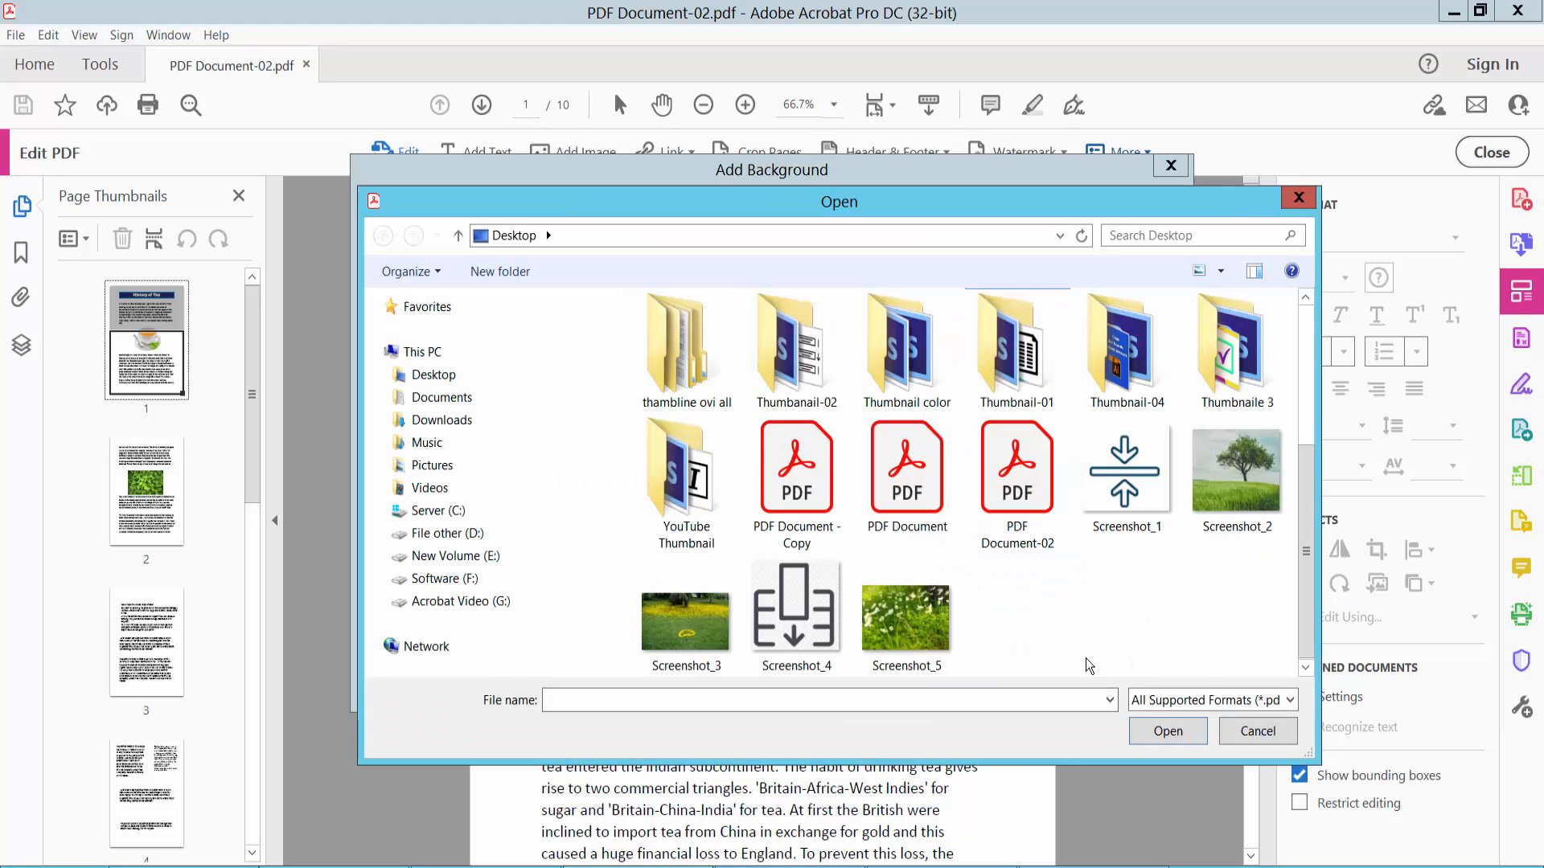
{"action": "left_click", "coordinate": [904, 610]}
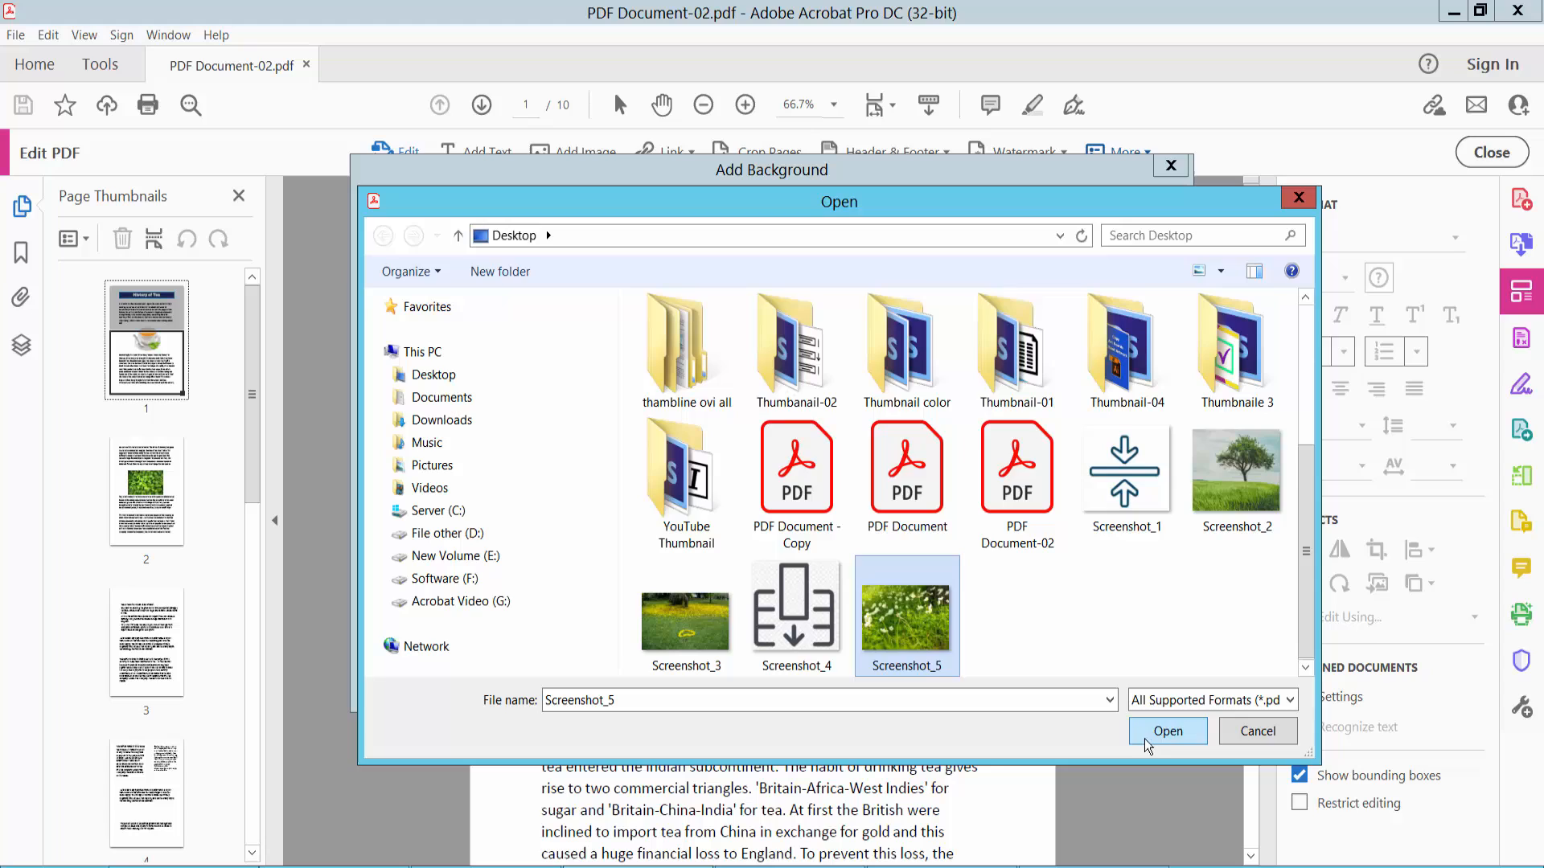
{"action": "left_click", "coordinate": [1167, 731]}
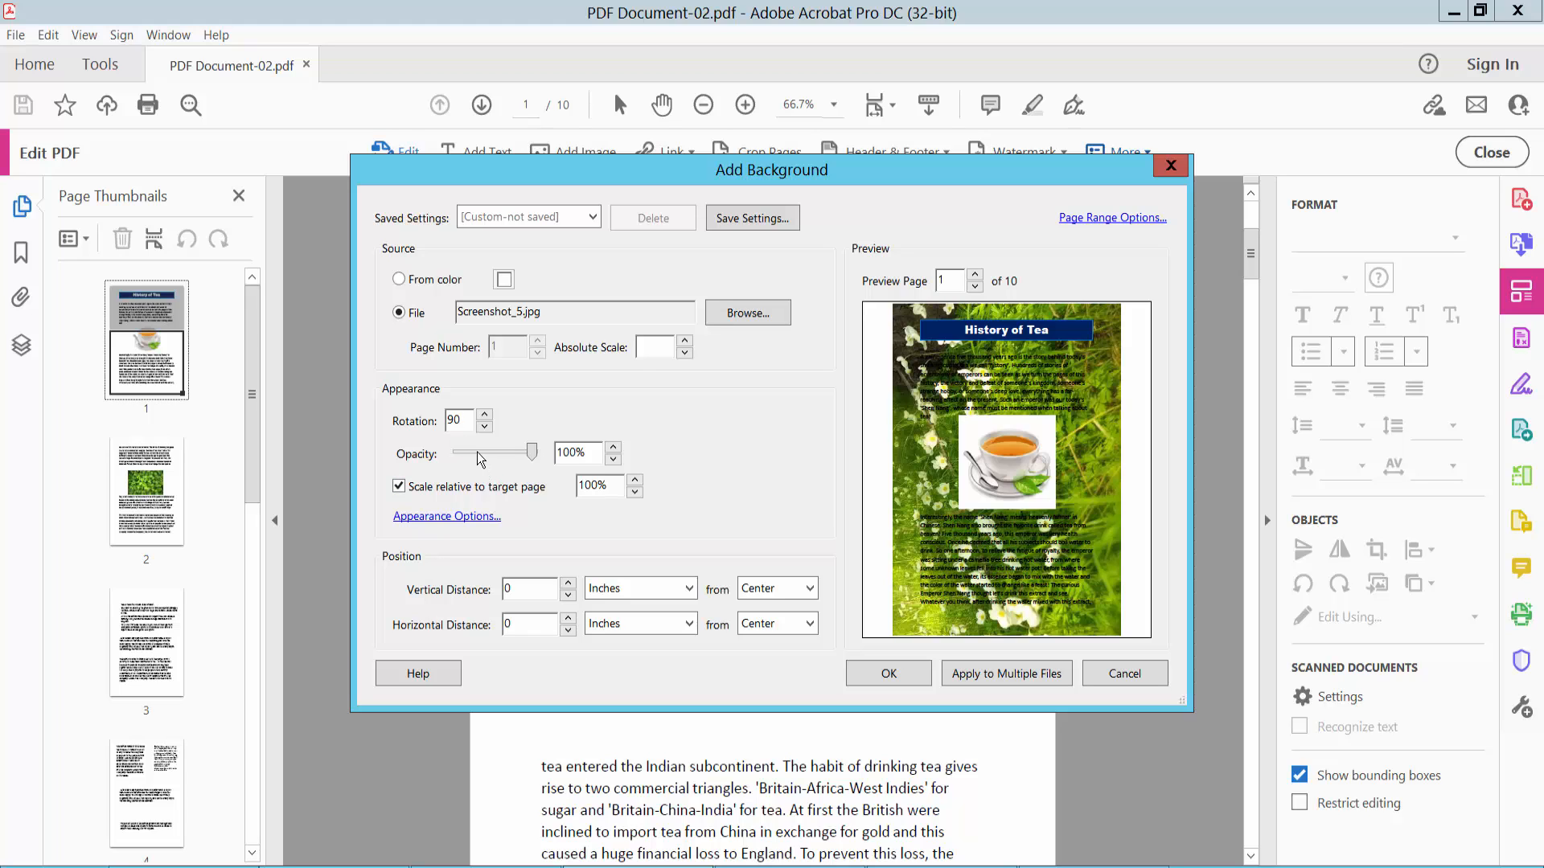
Step: Fade the flower background to 38% opacity and keep the page range at All Pages
{"action": "left_click_drag", "start_coordinate": [532, 451], "coordinate": [484, 452]}
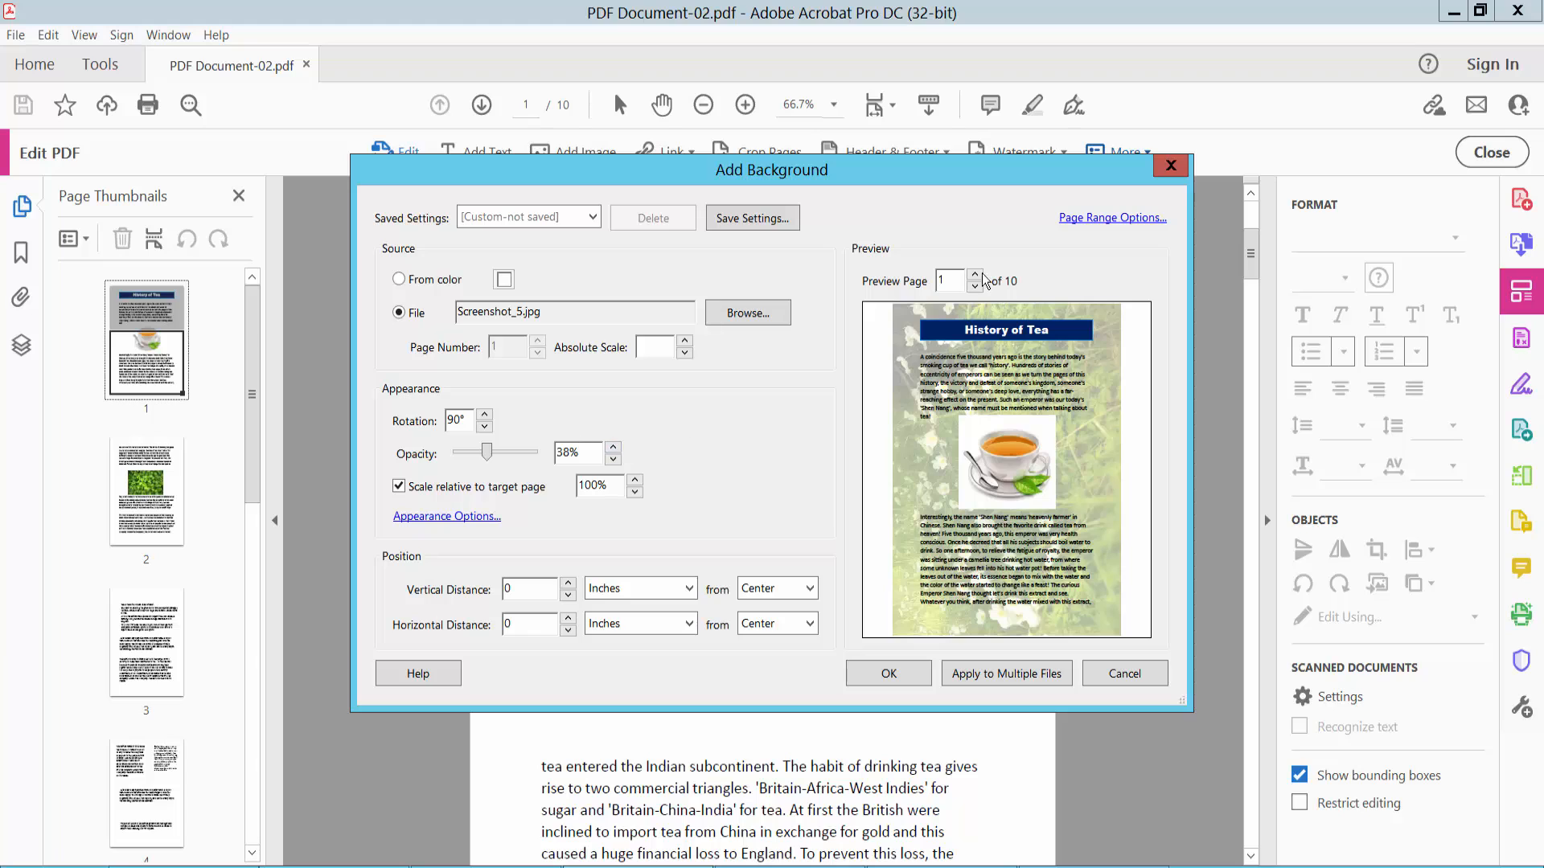
{"action": "left_click", "coordinate": [1110, 218]}
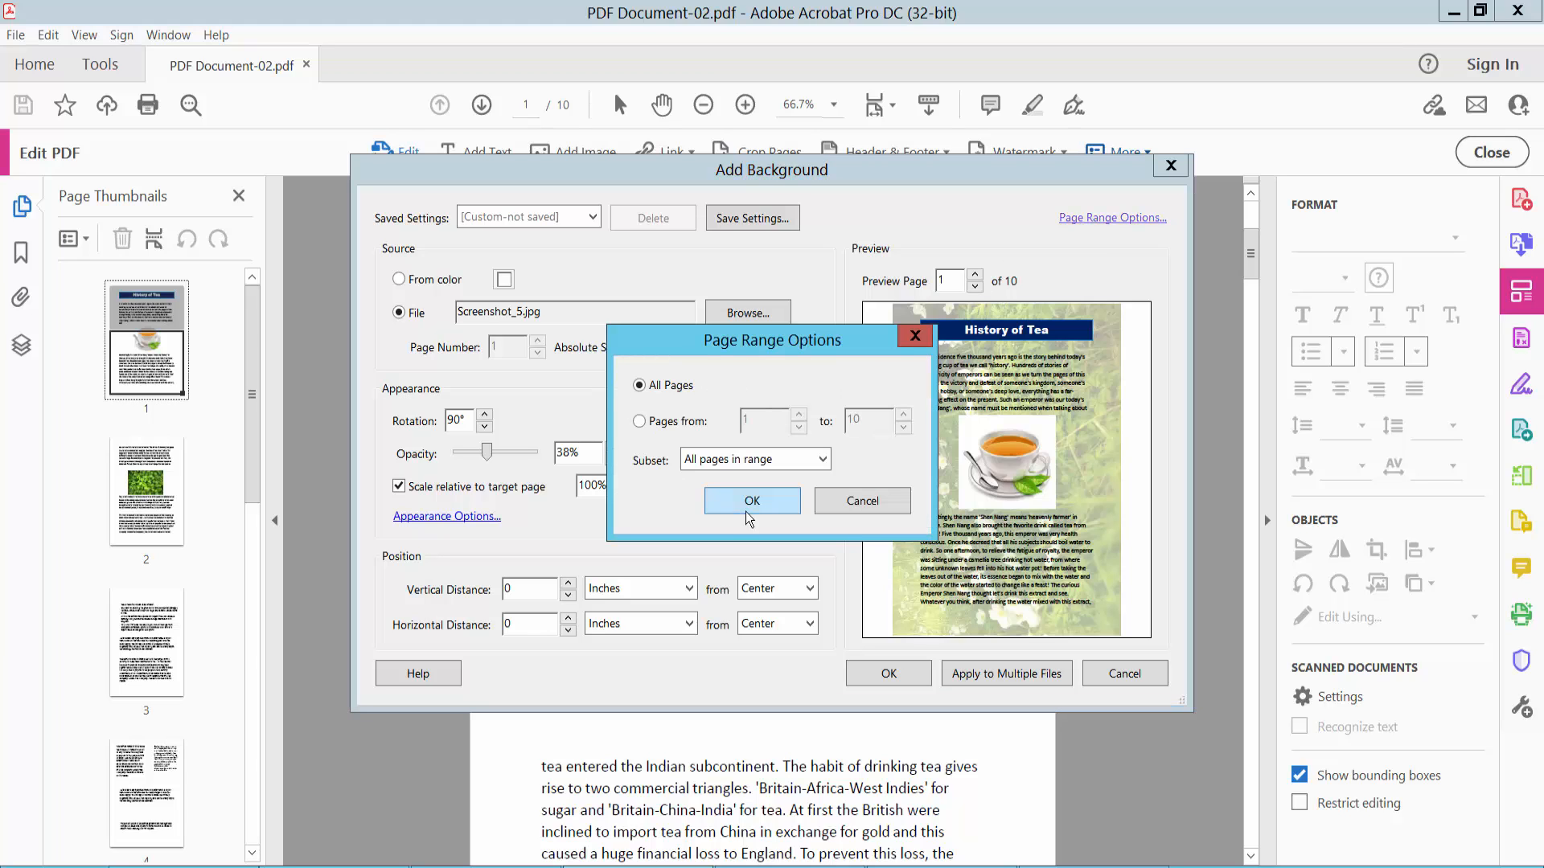
{"action": "left_click", "coordinate": [751, 500]}
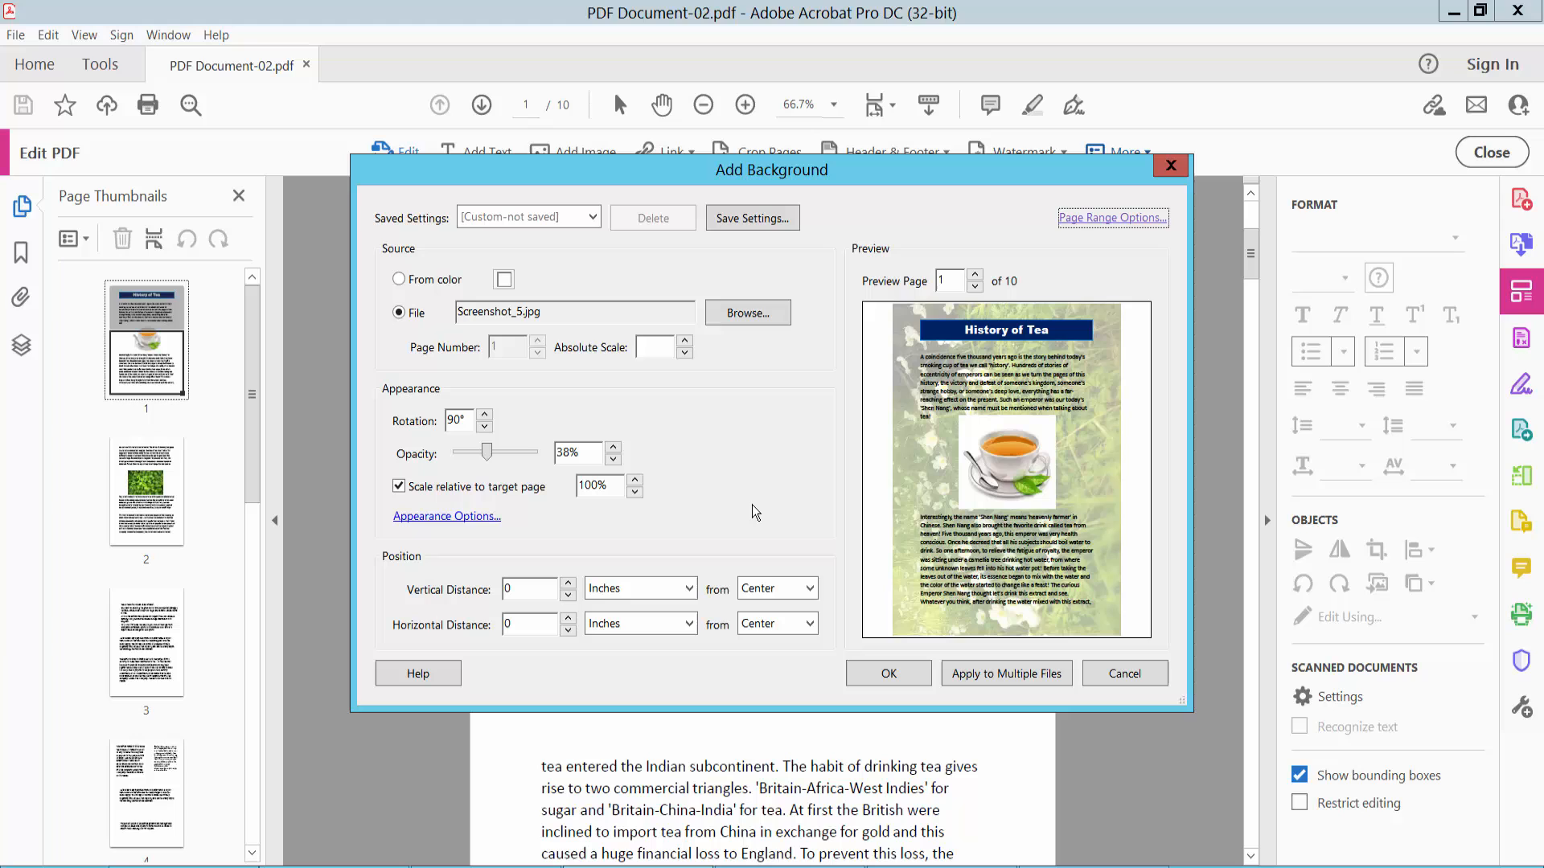
{"action": "mouse_move", "coordinate": [907, 722]}
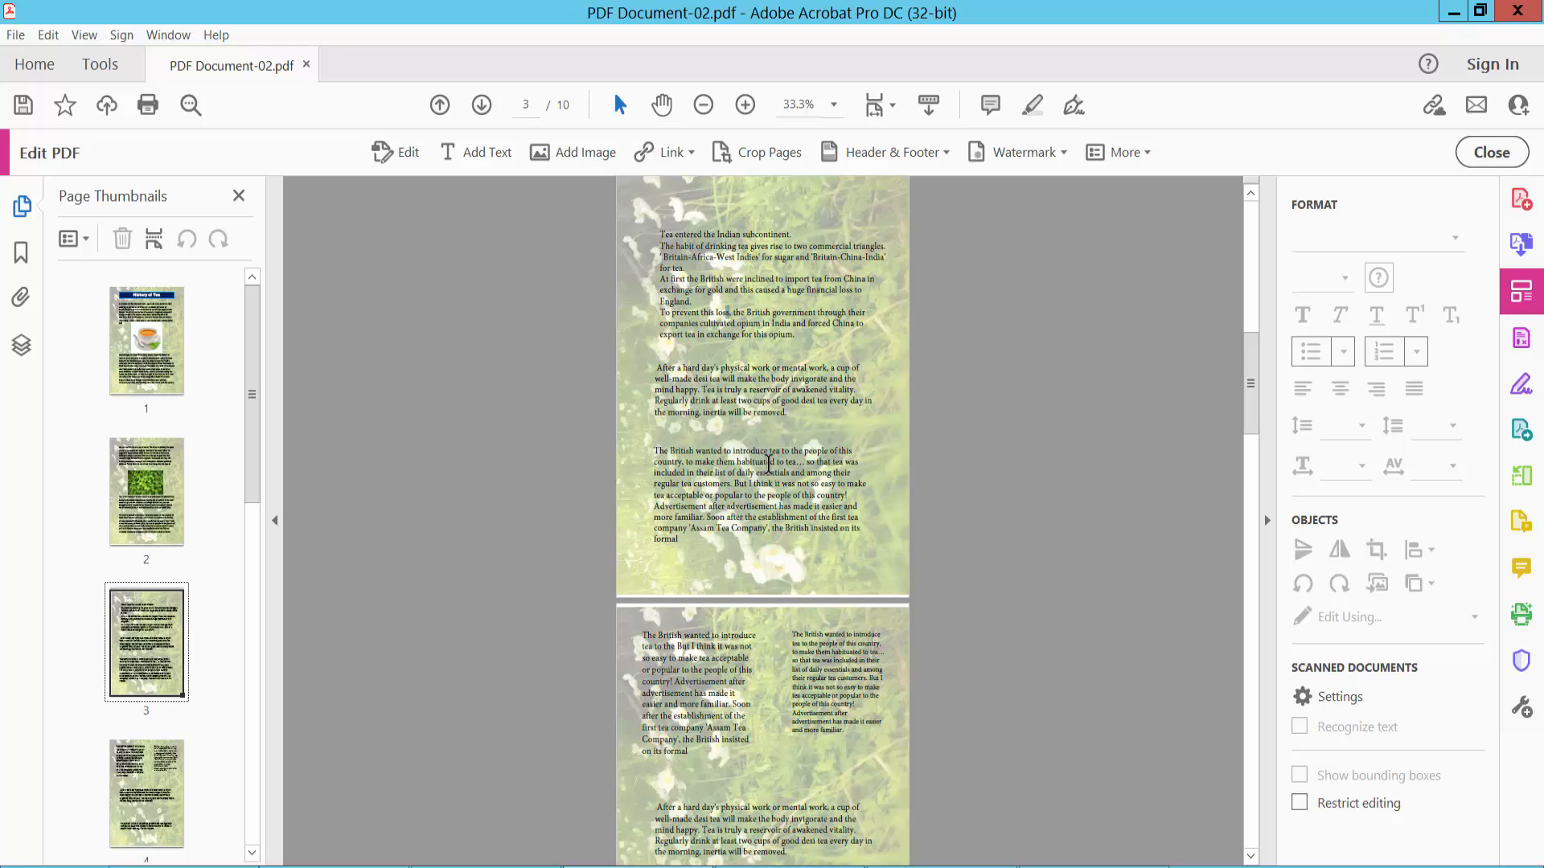
Step: Scroll through the document to check the faded flower background on every page
{"action": "scroll", "scroll_direction": "down", "scroll_amount": 3}
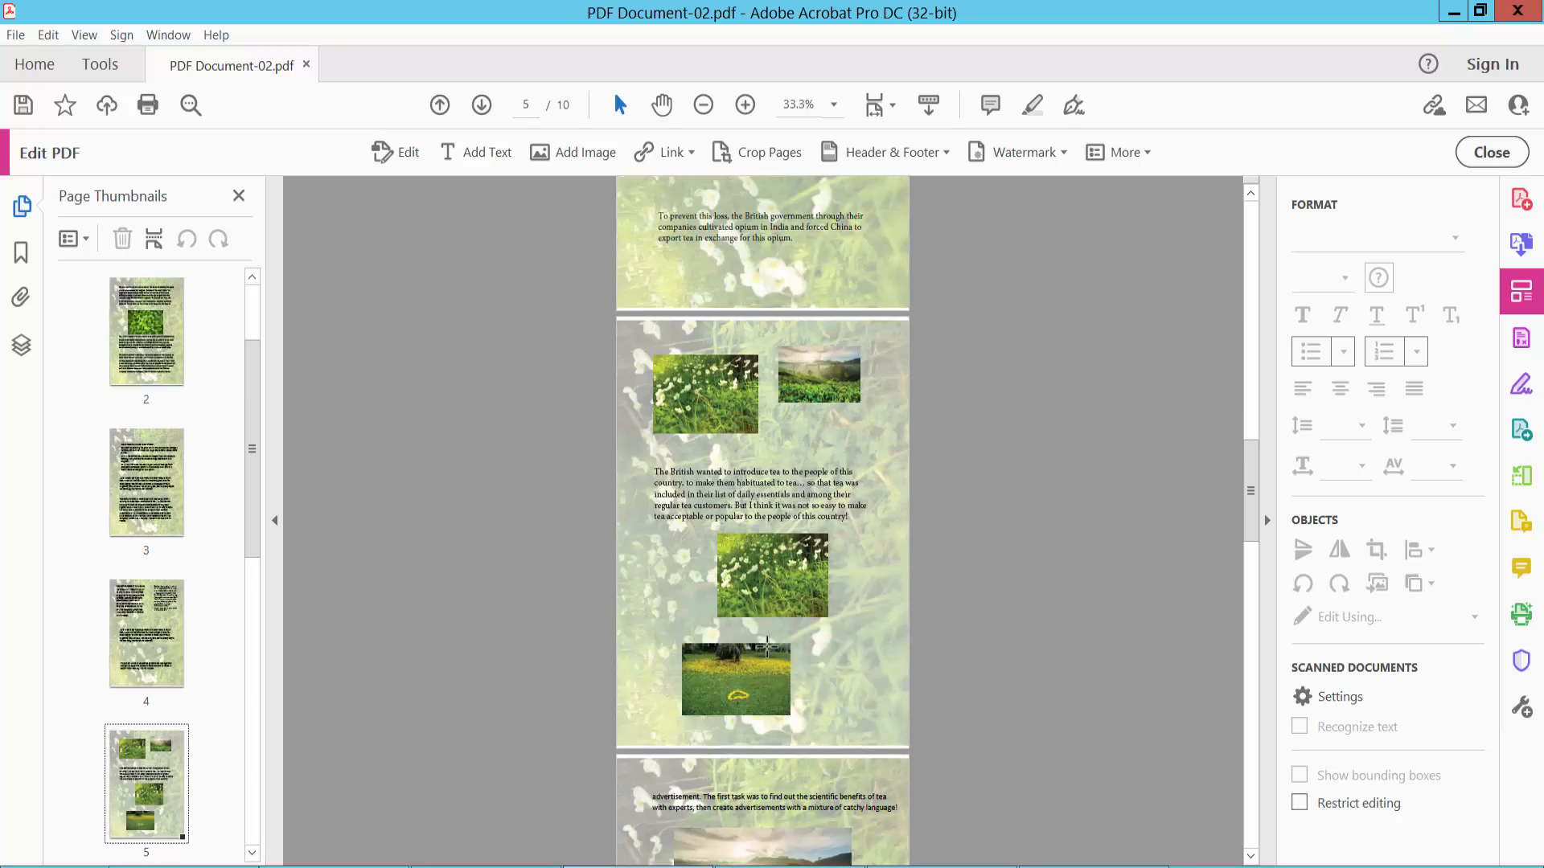
{"action": "scroll", "scroll_direction": "down", "scroll_amount": 3}
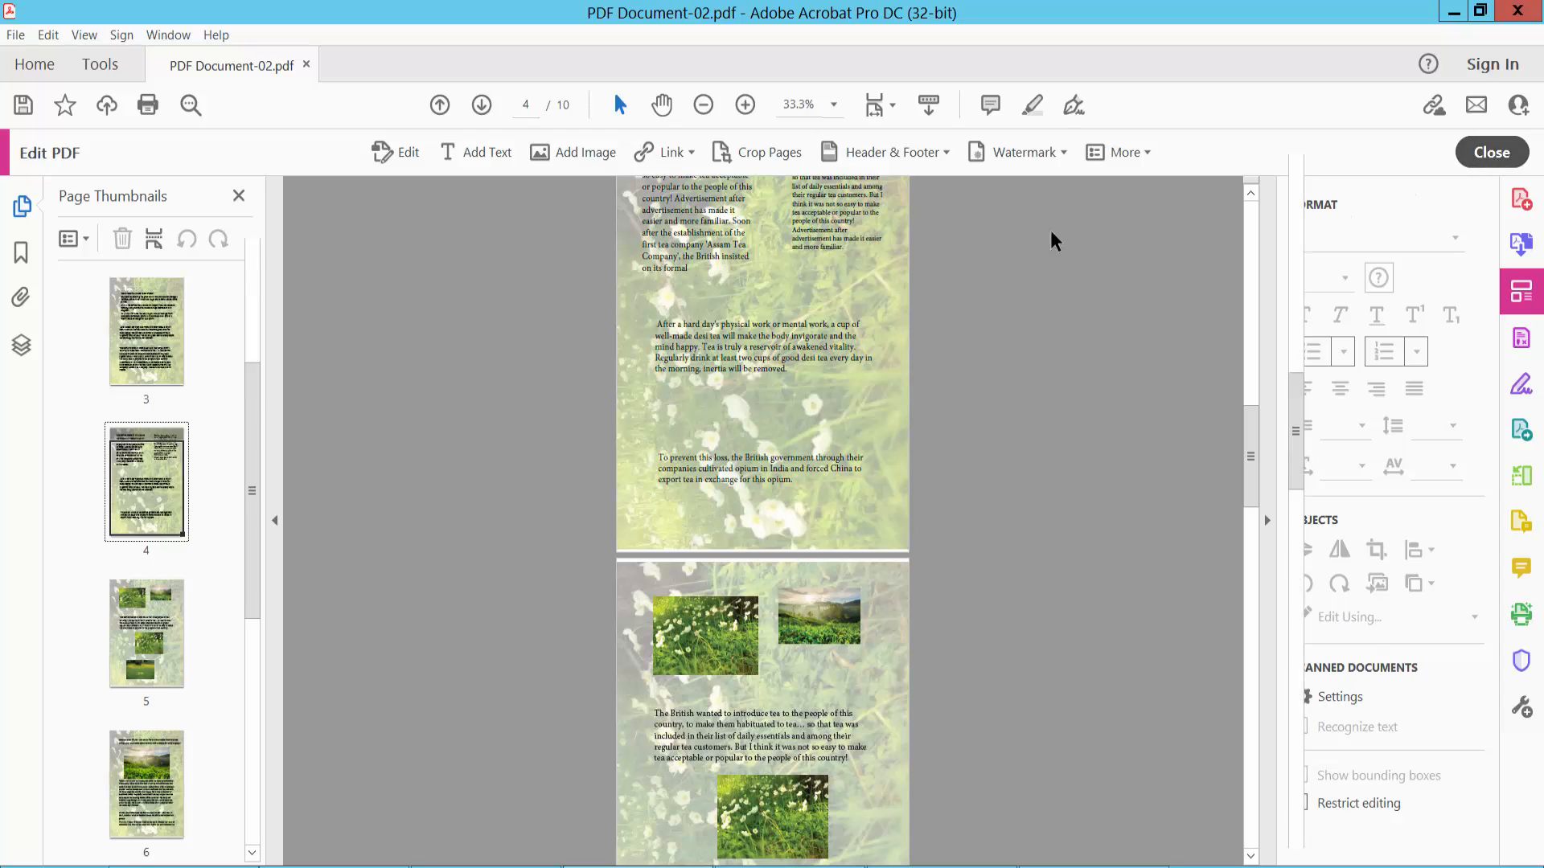
Step: Open the File menu to save the background-edited PDF
{"action": "left_click", "coordinate": [16, 35]}
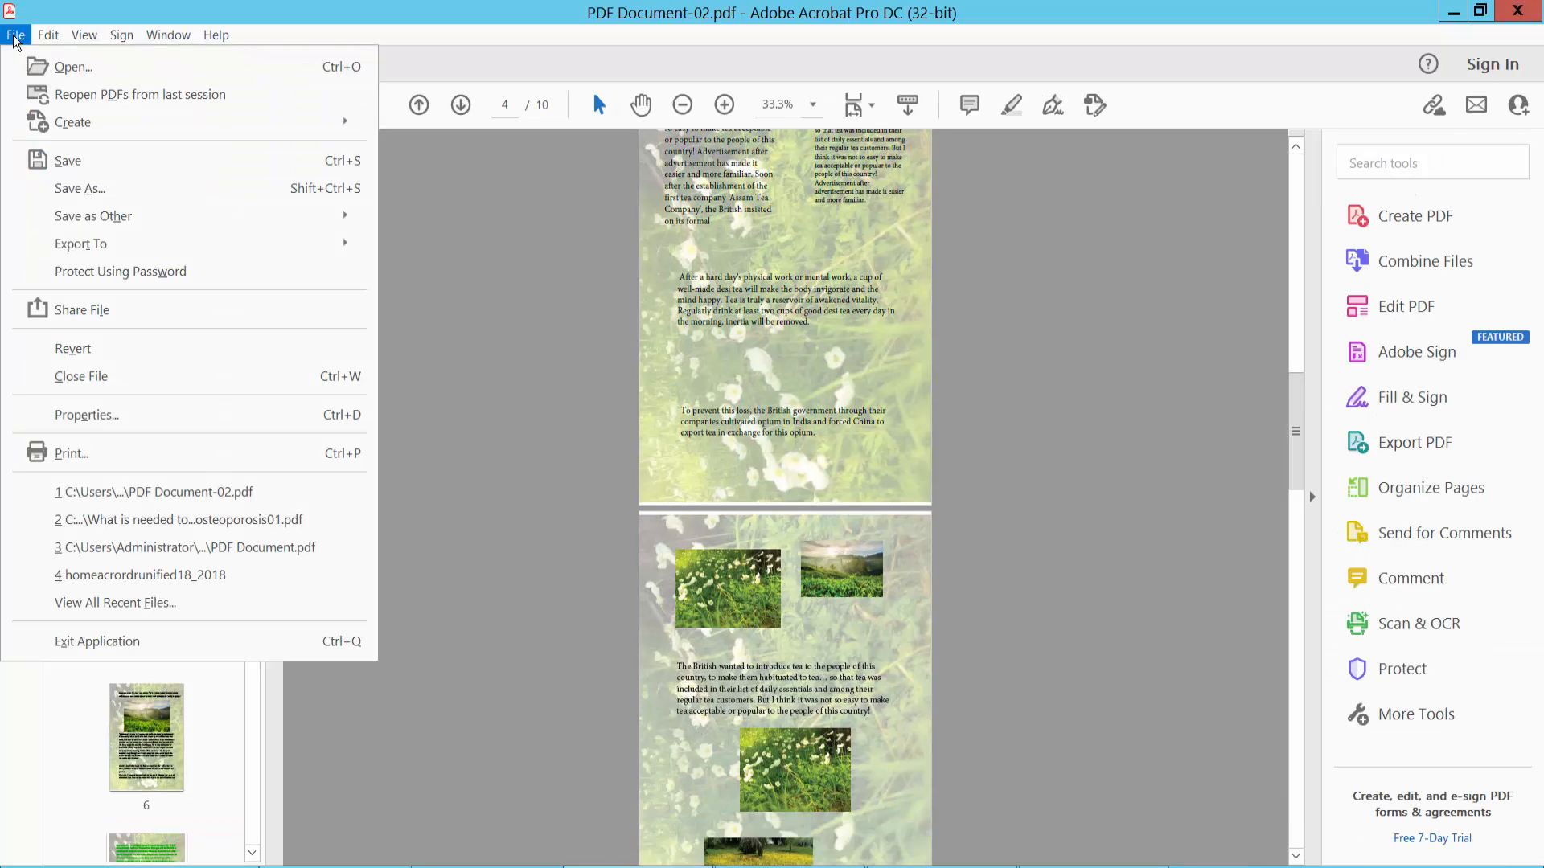
{"action": "mouse_move", "coordinate": [79, 188]}
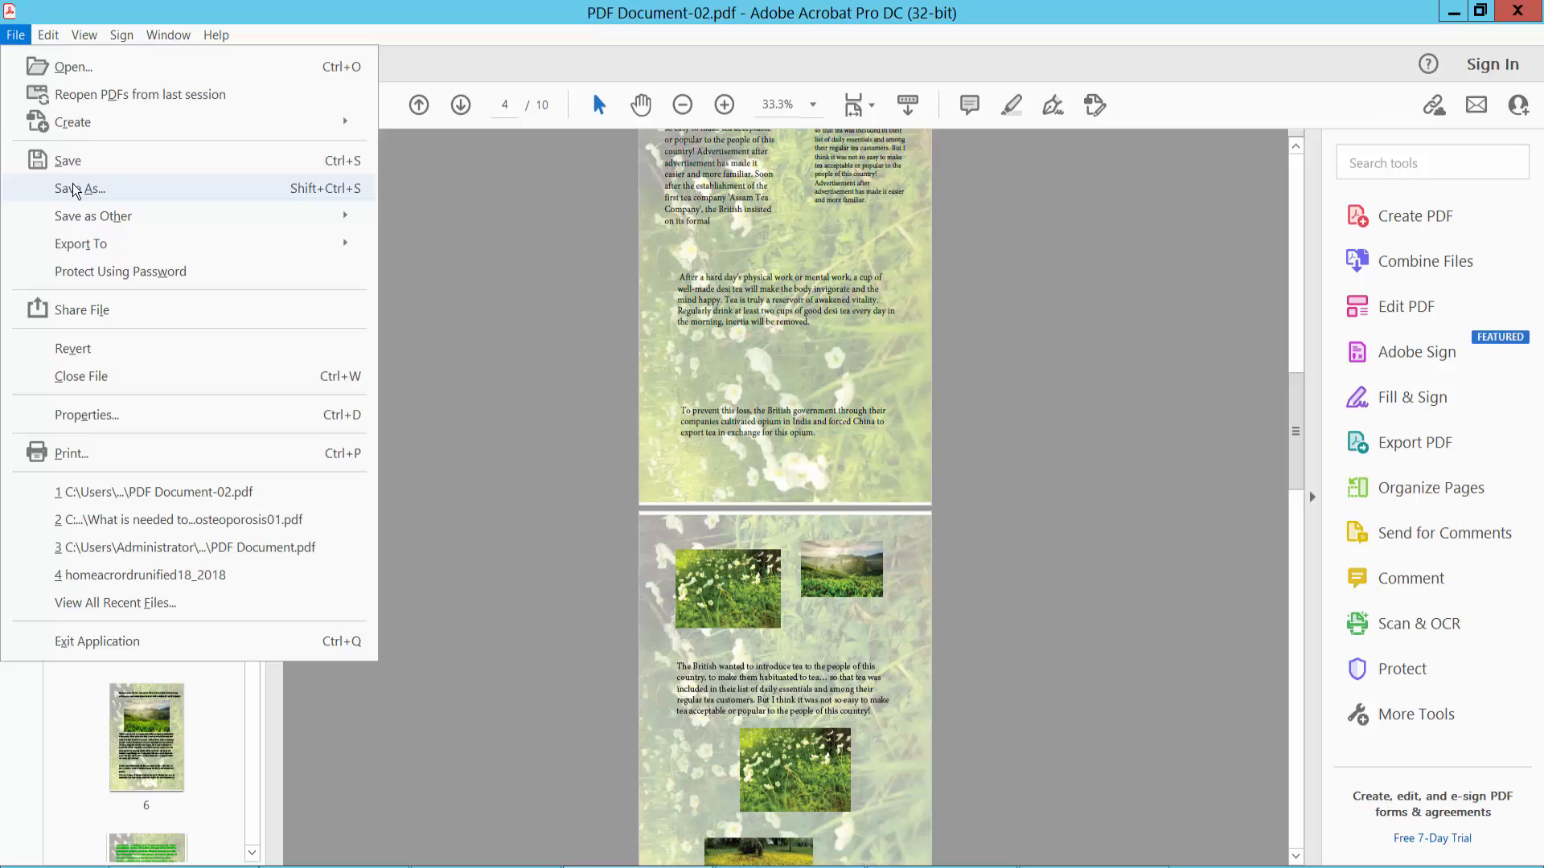